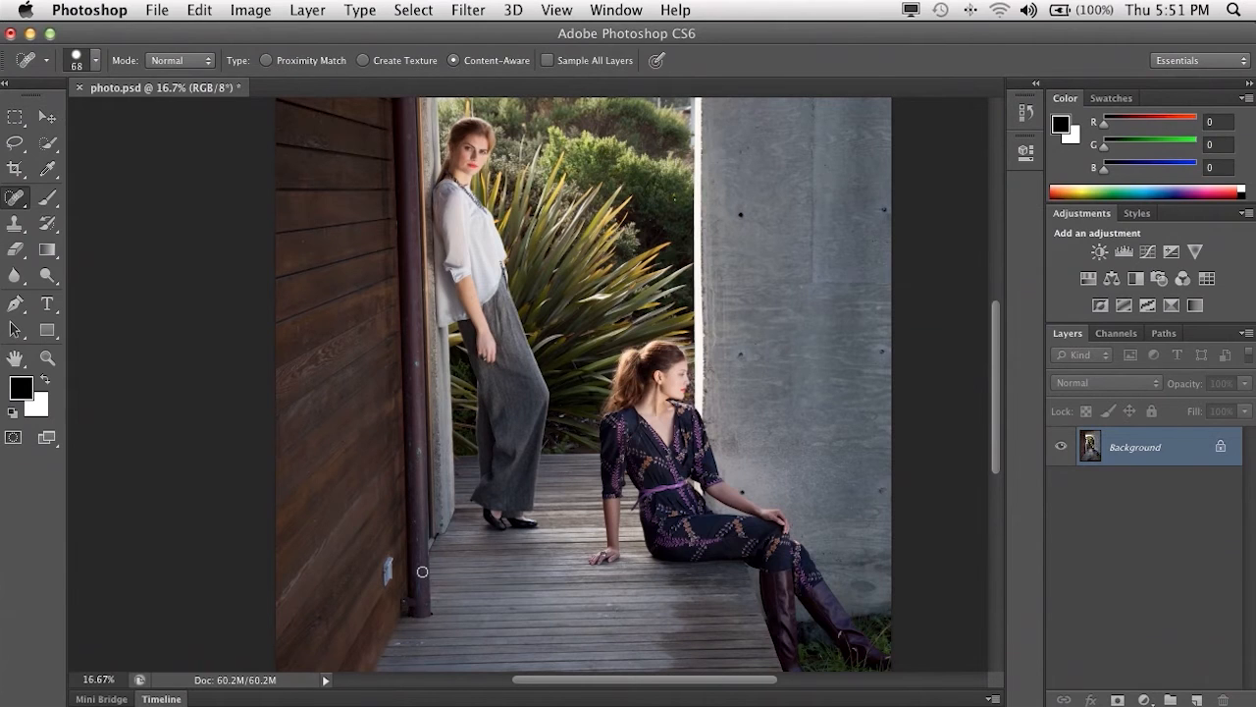
{"action": "mouse_move", "coordinate": [524, 543]}
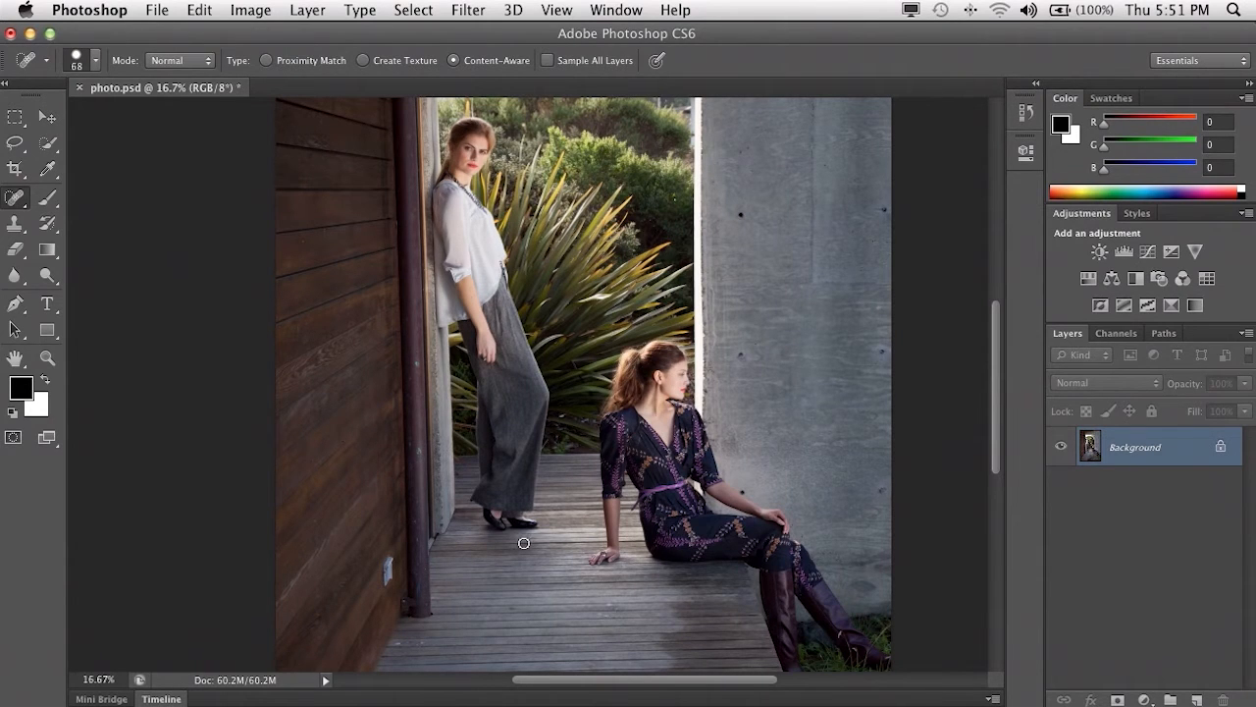
{"action": "mouse_move", "coordinate": [343, 482]}
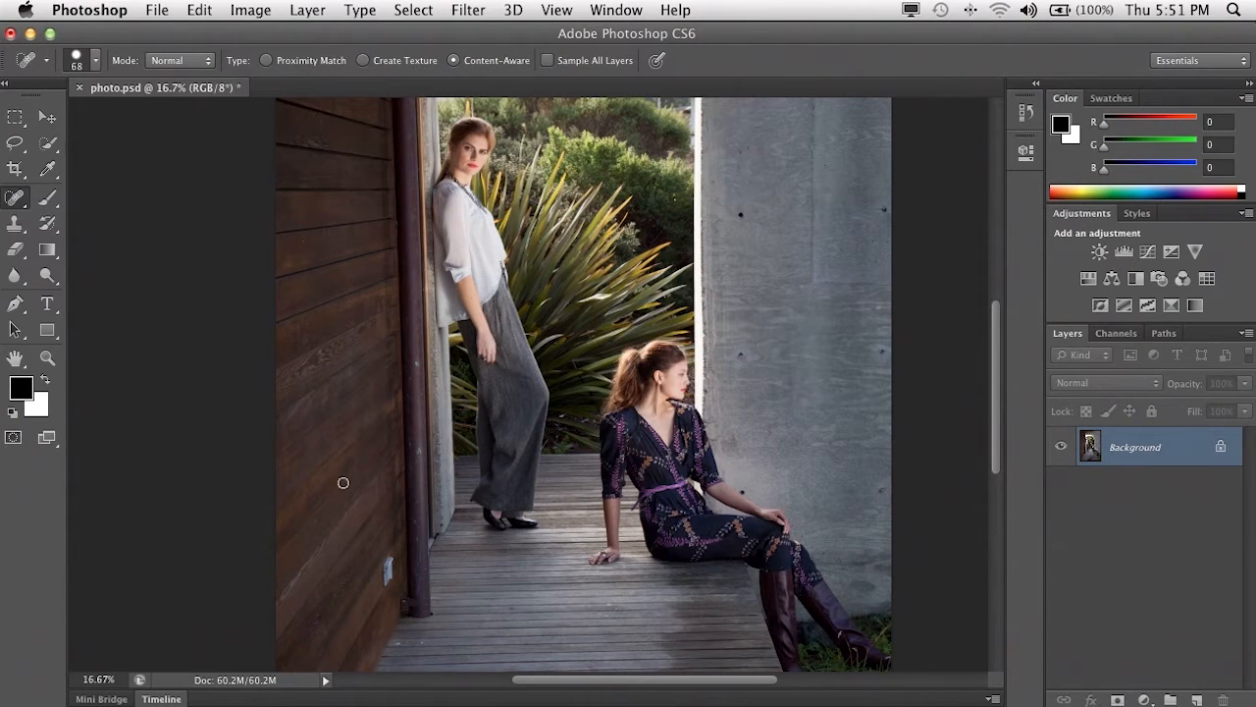
Step: Switch from the Spot Healing Brush to the Patch Tool
{"action": "left_click", "coordinate": [16, 197]}
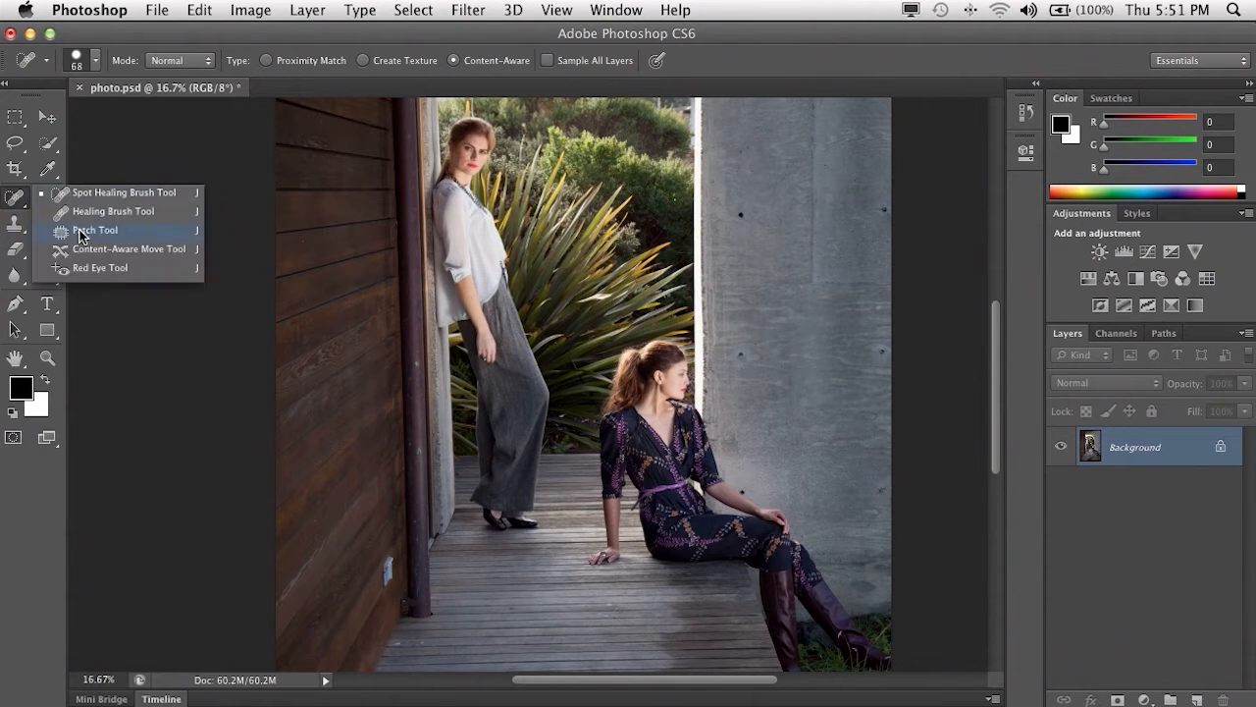
{"action": "left_click", "coordinate": [95, 230]}
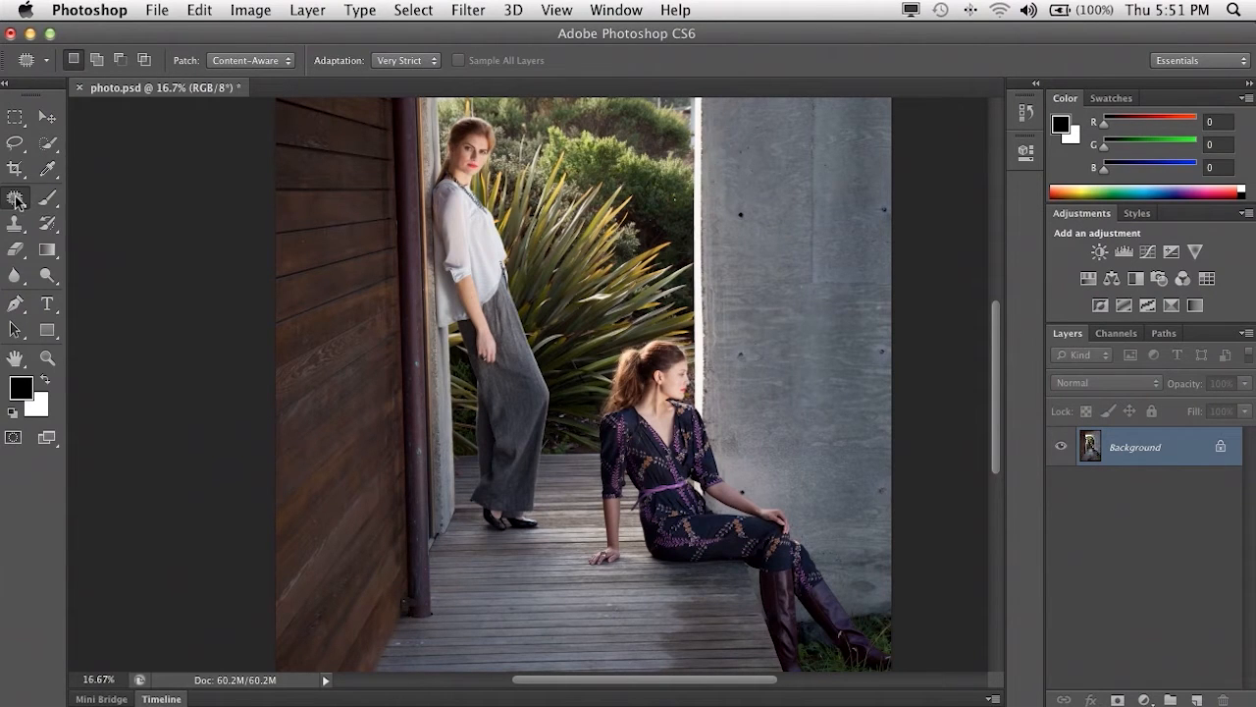
Step: Return to the content-aware Spot Healing Brush for the wall's dark holes
{"action": "left_click", "coordinate": [17, 198]}
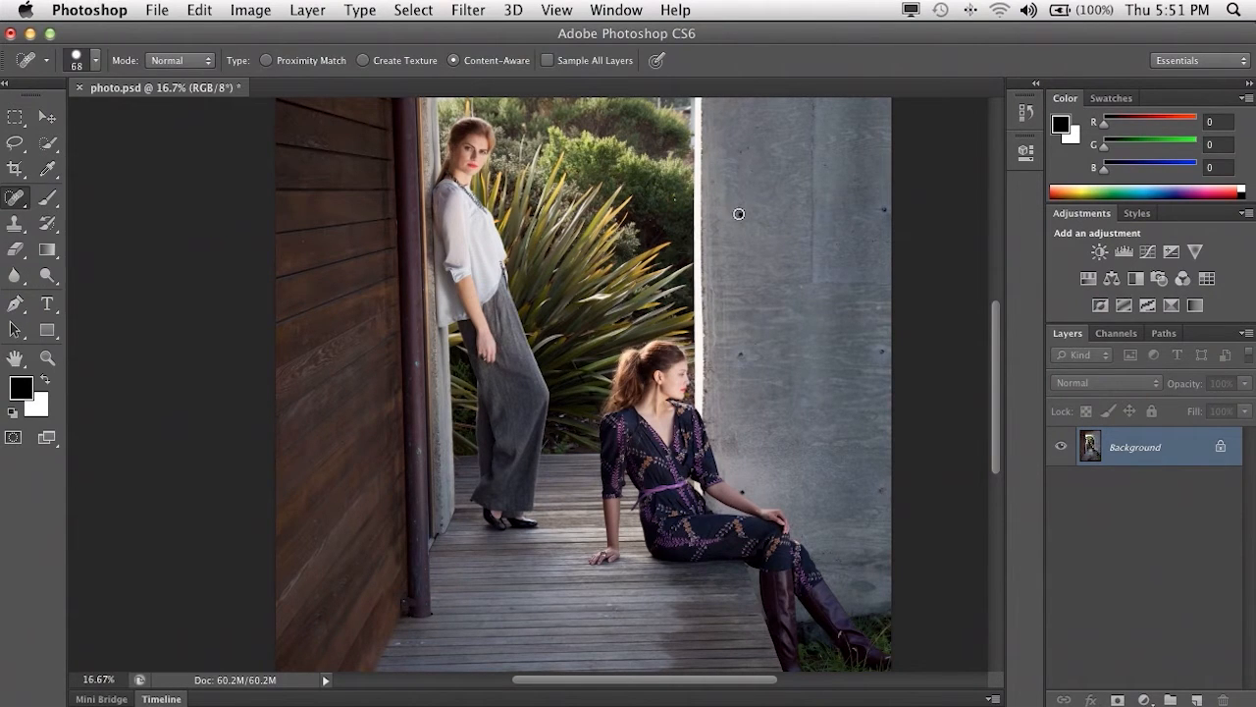
{"action": "mouse_move", "coordinate": [747, 349]}
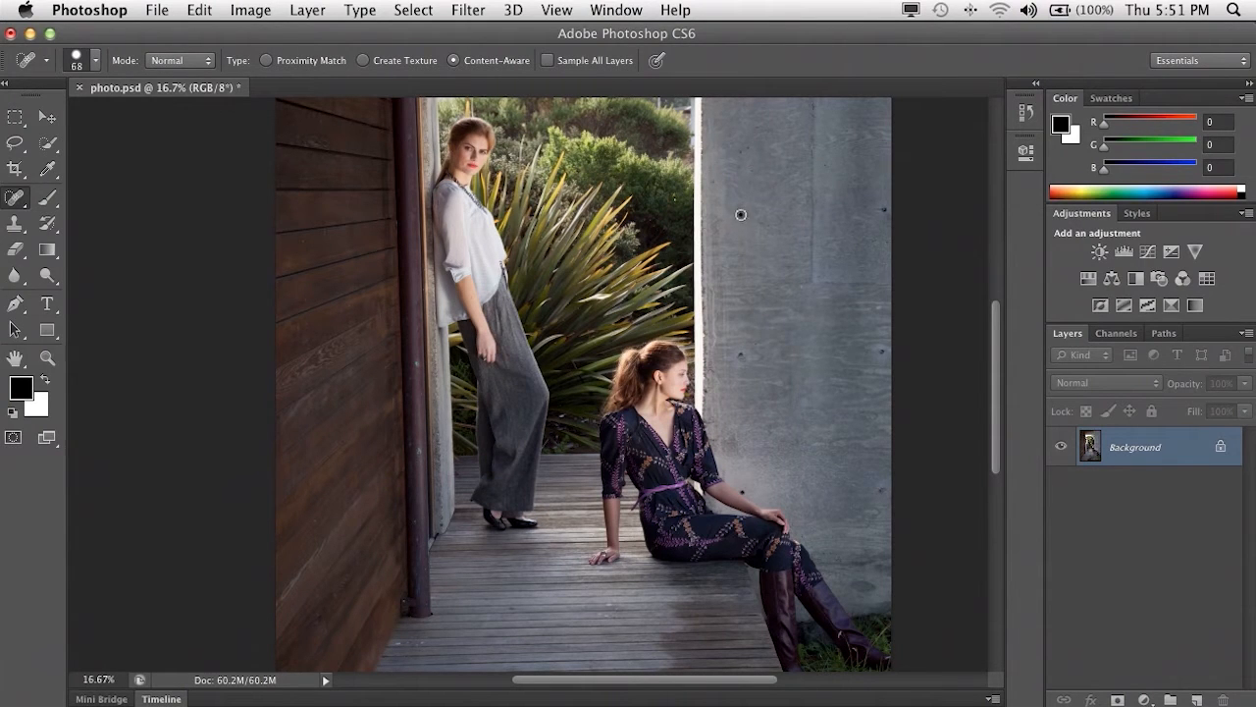
{"action": "mouse_move", "coordinate": [885, 212]}
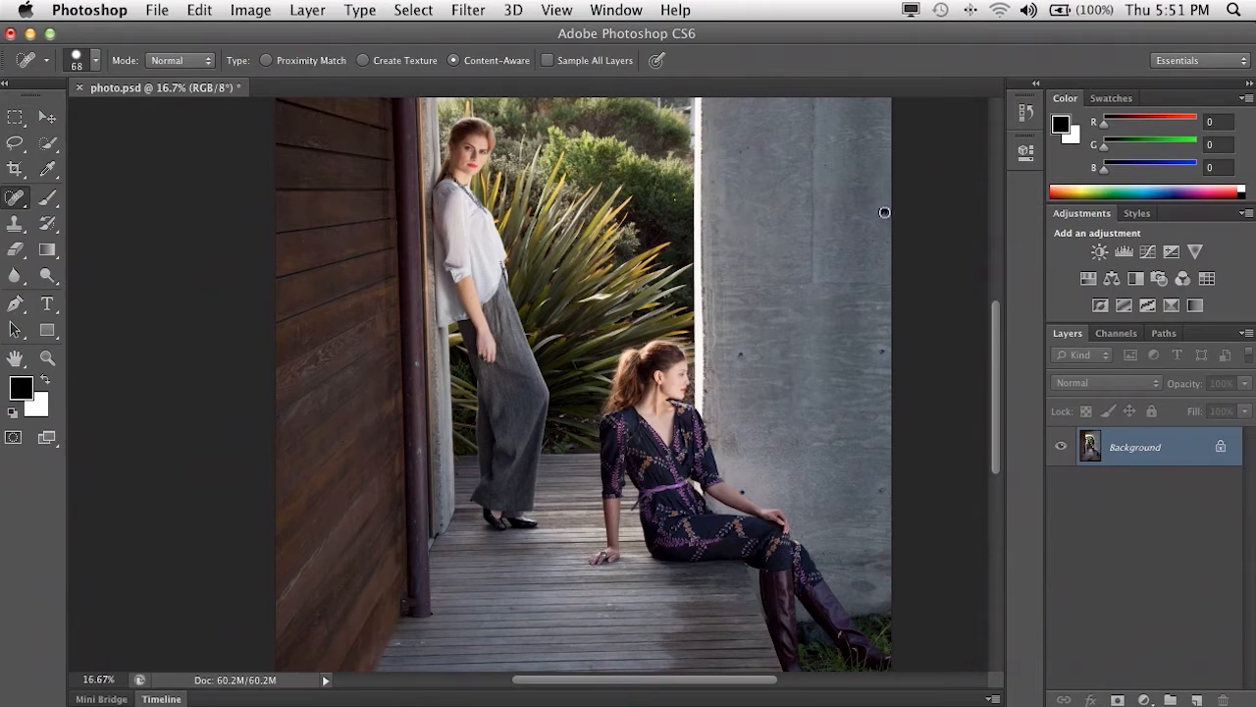
{"action": "mouse_move", "coordinate": [857, 364]}
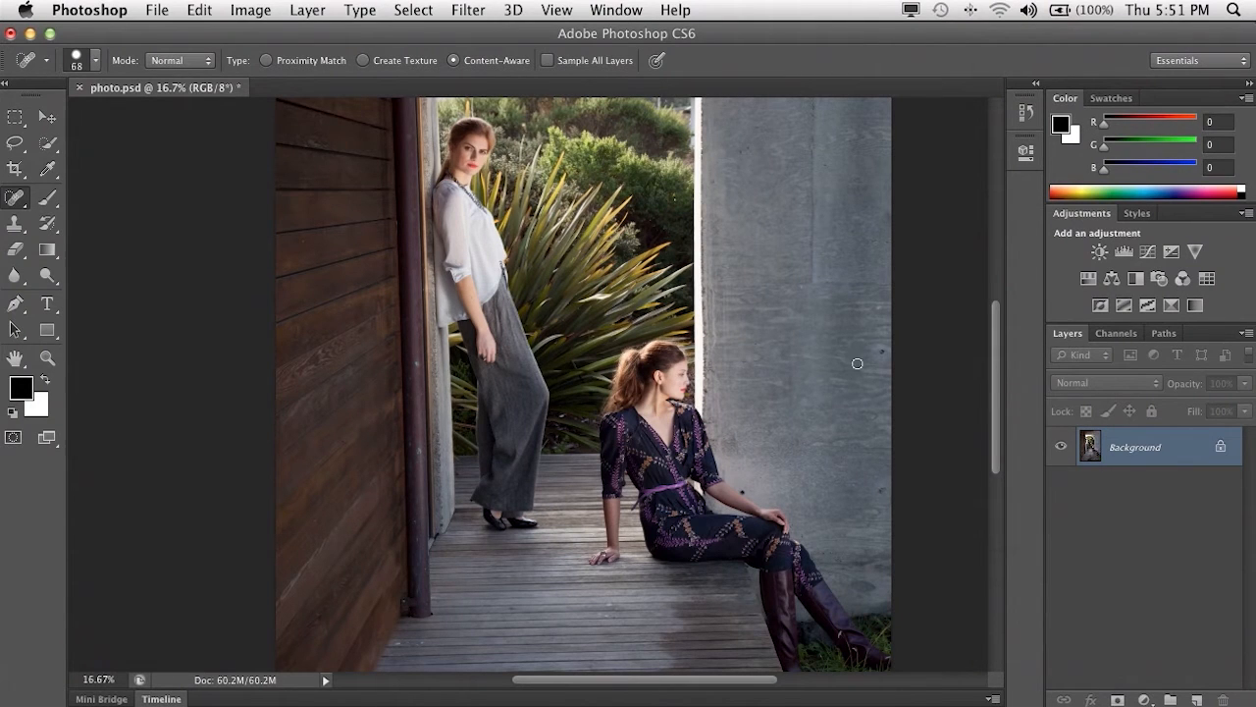
{"action": "mouse_move", "coordinate": [745, 488]}
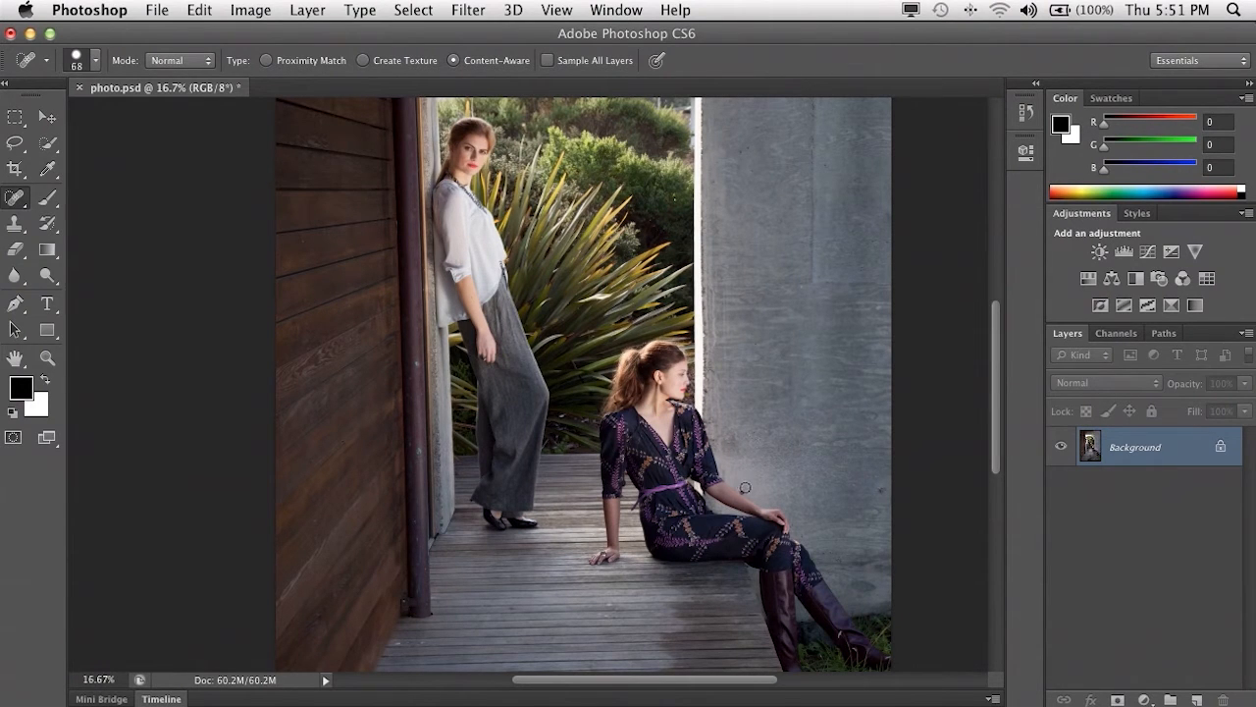
{"action": "mouse_move", "coordinate": [772, 503]}
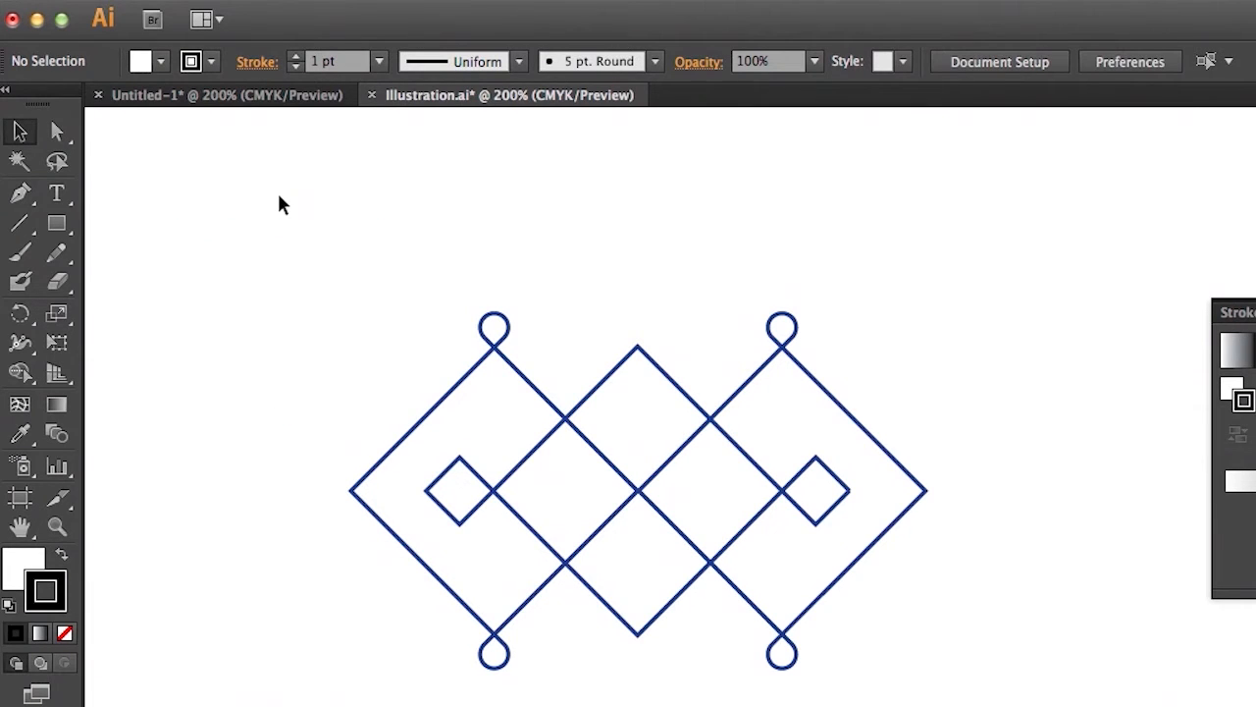
{"action": "mouse_move", "coordinate": [756, 363]}
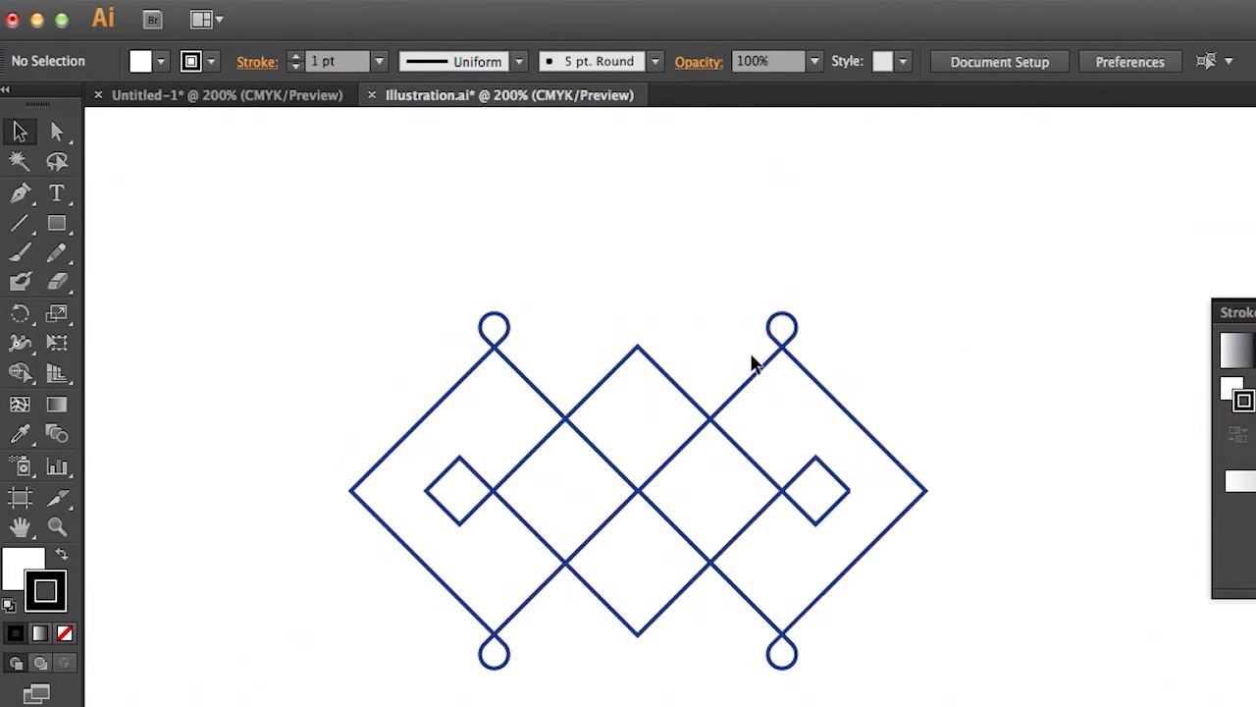
{"action": "mouse_move", "coordinate": [727, 384]}
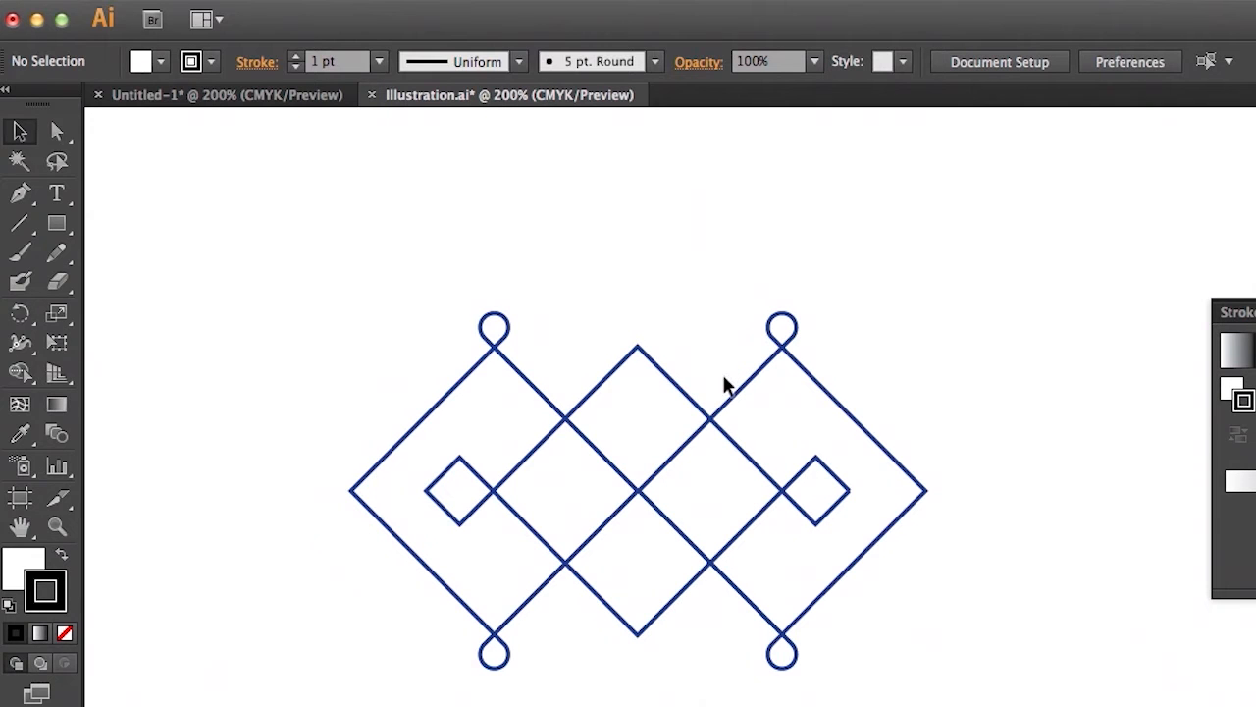
{"action": "mouse_move", "coordinate": [34, 186]}
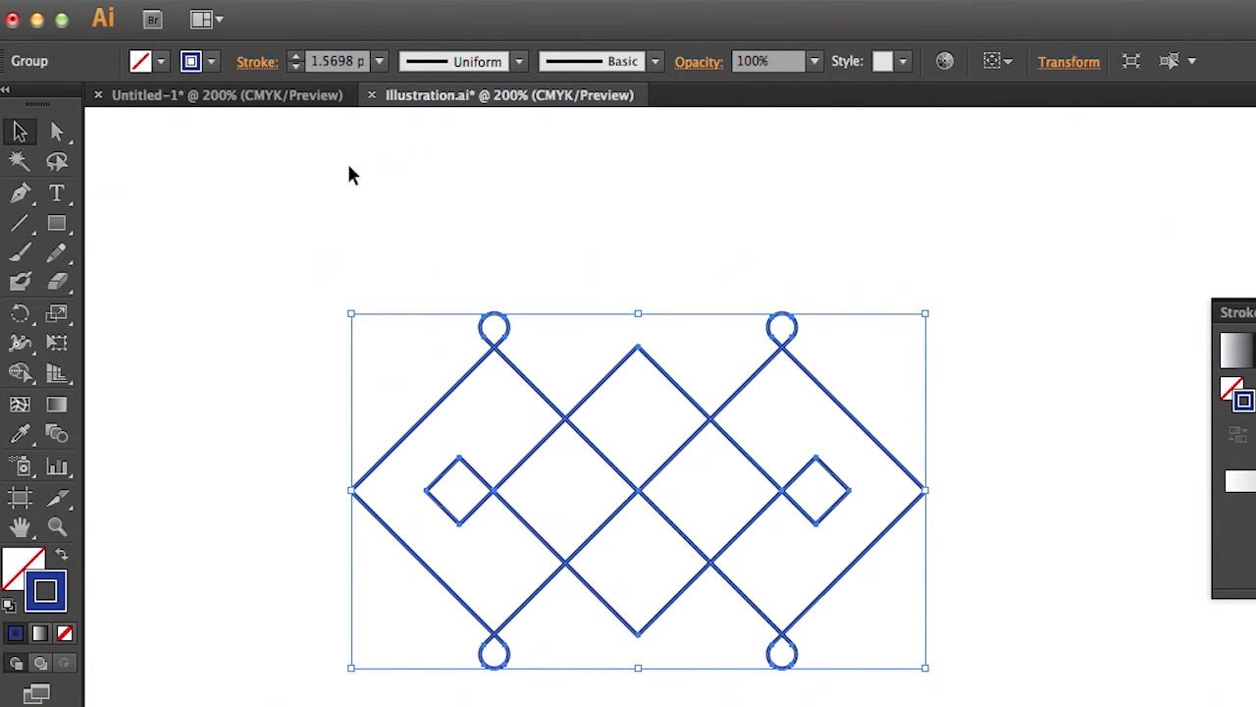
Step: Set the knot's stroke weight to 10 pt and apply a linear gradient
{"action": "left_click", "coordinate": [379, 60]}
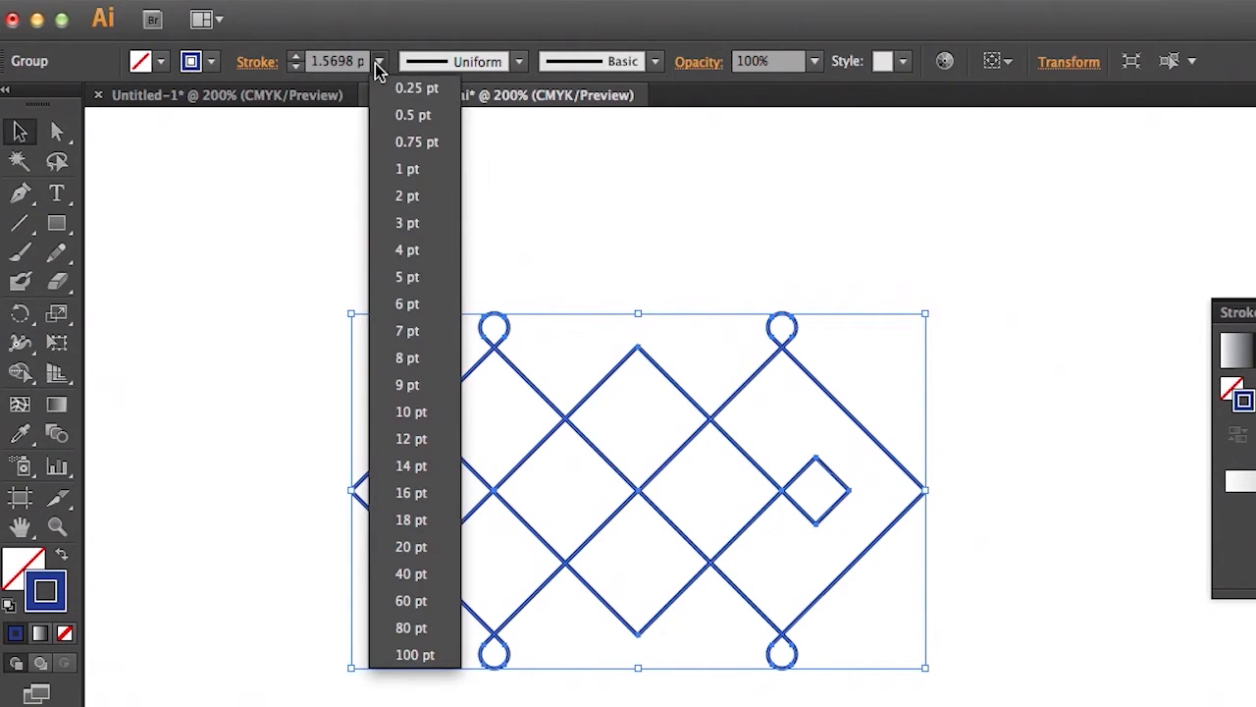
{"action": "mouse_move", "coordinate": [412, 411]}
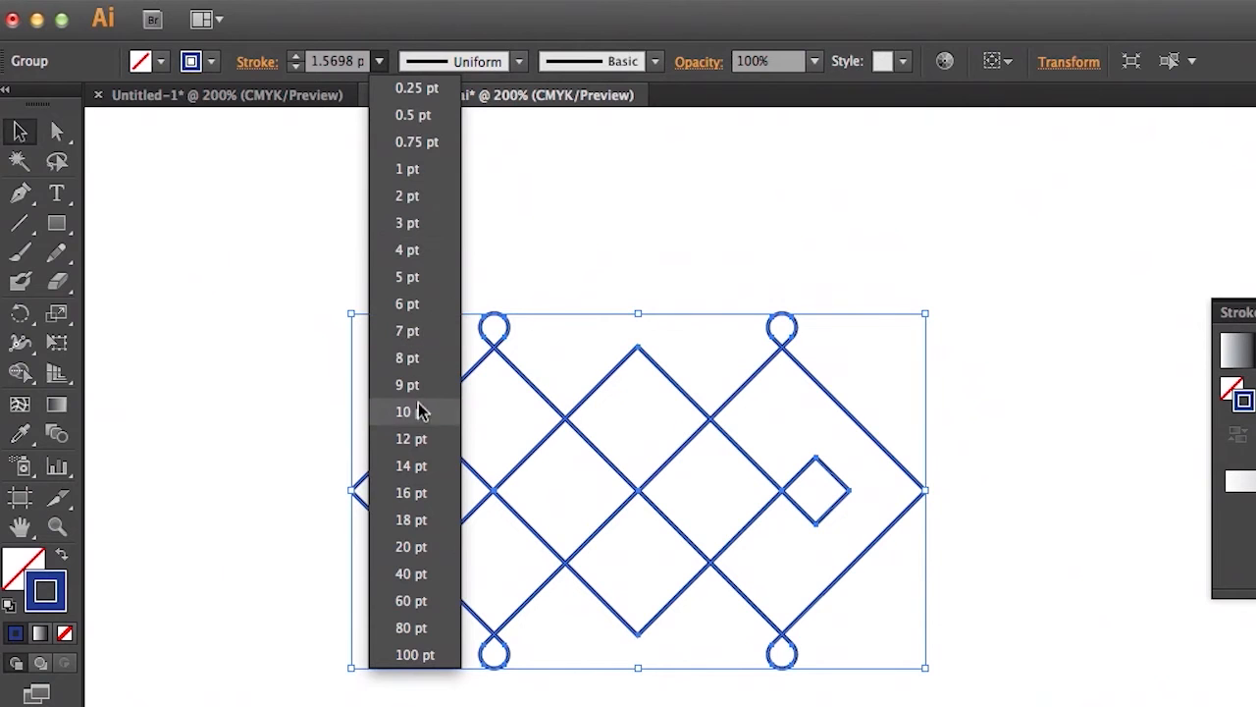
{"action": "left_click", "coordinate": [411, 438]}
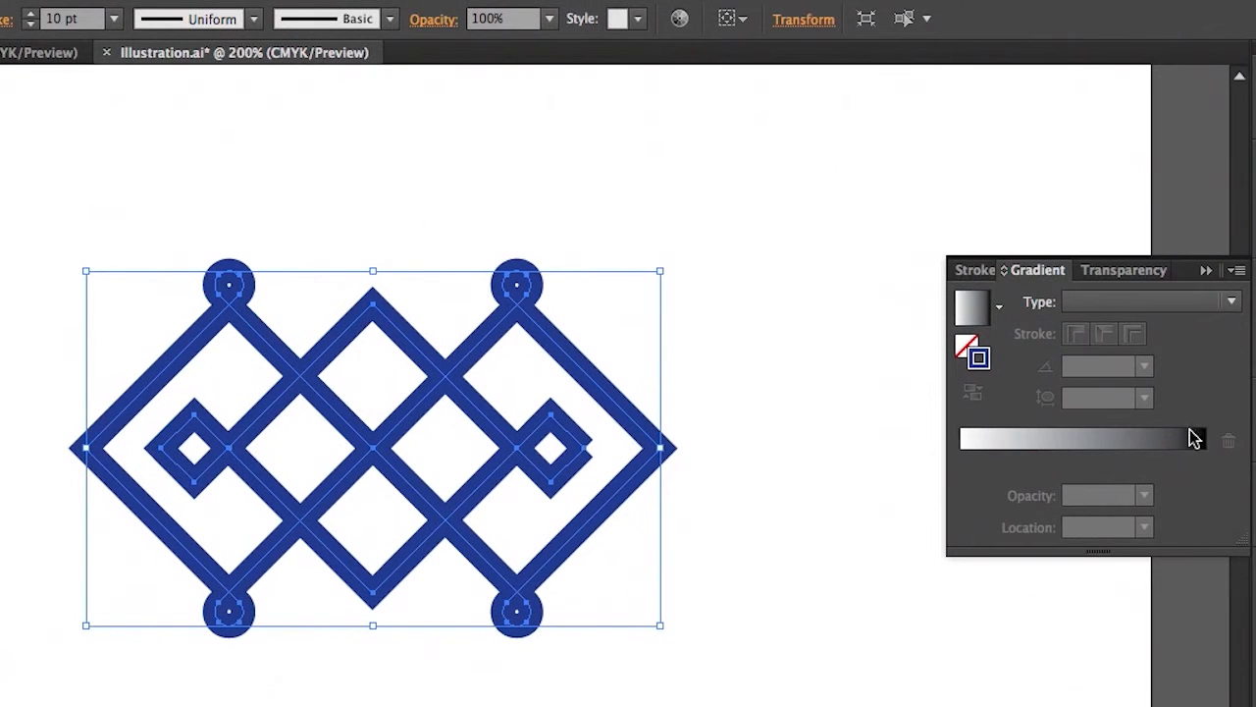
{"action": "left_click", "coordinate": [1231, 301]}
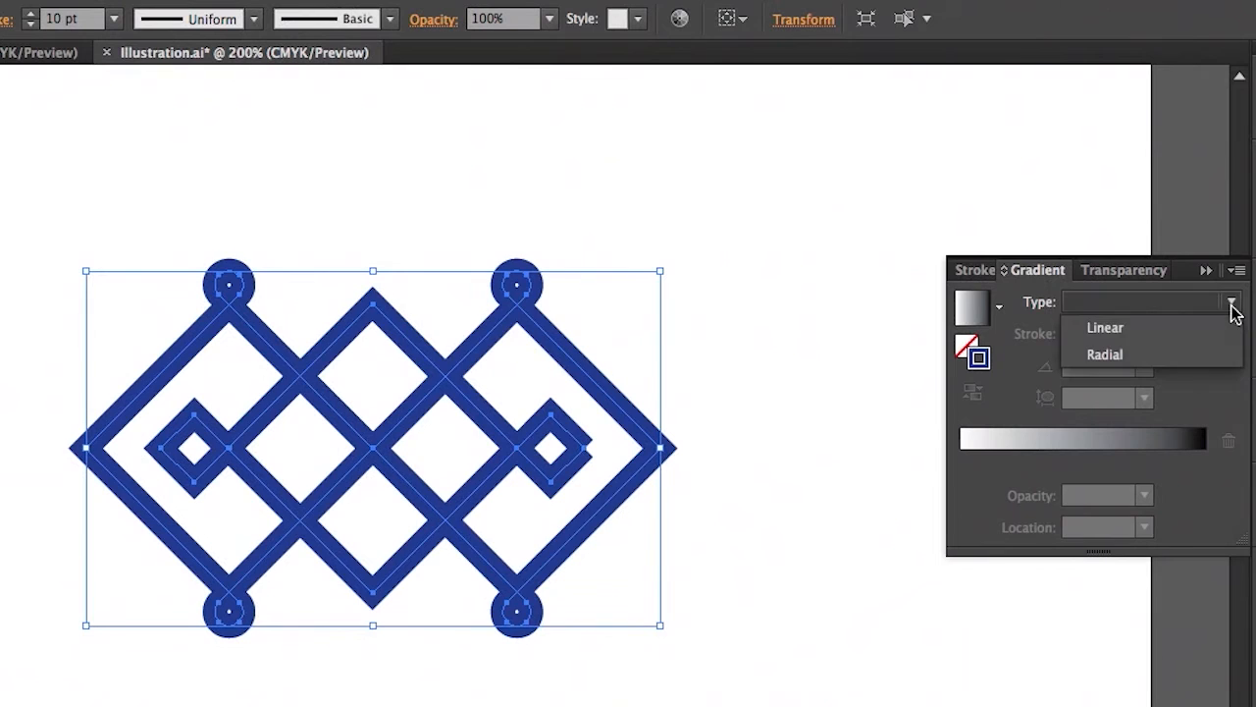
{"action": "left_click", "coordinate": [1105, 327]}
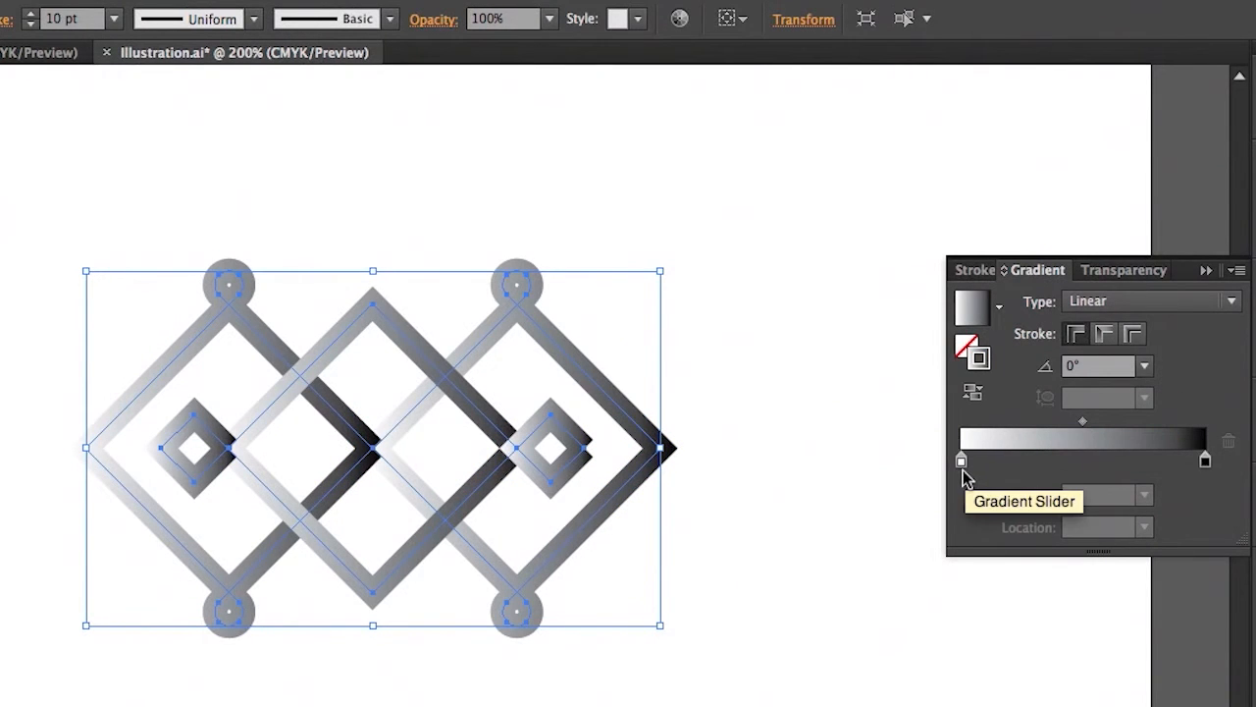
{"action": "mouse_move", "coordinate": [628, 378]}
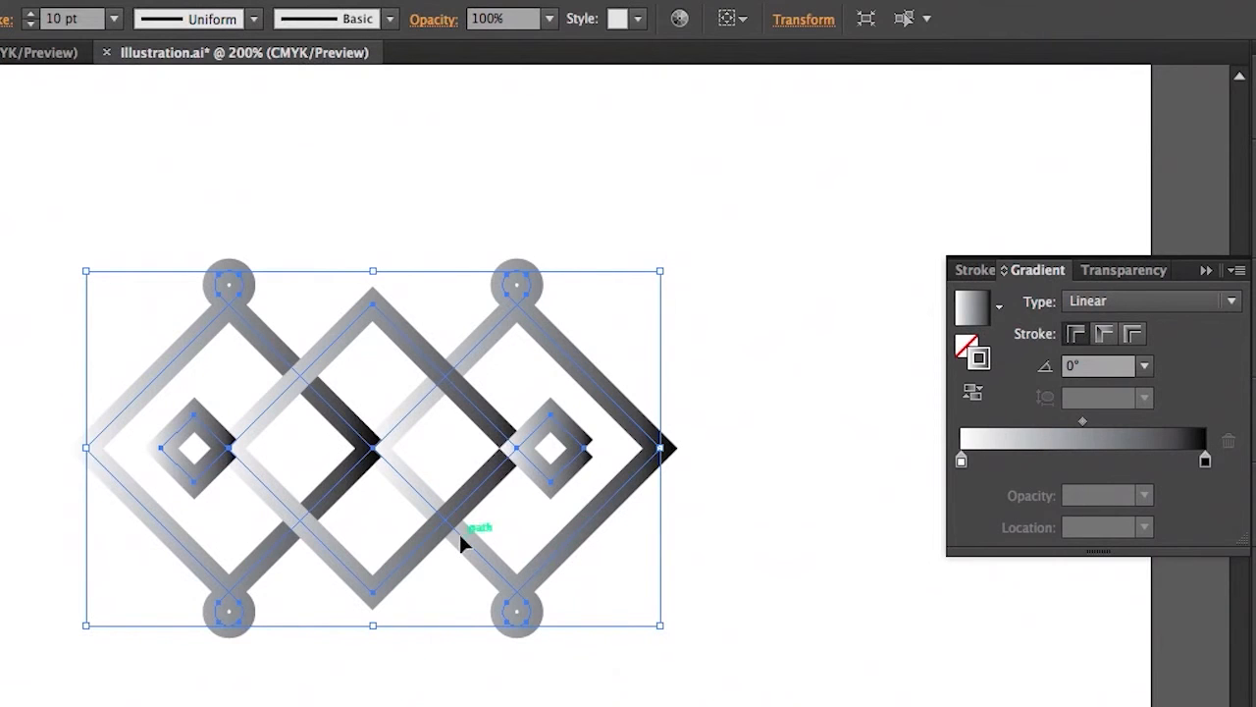
{"action": "mouse_move", "coordinate": [263, 424]}
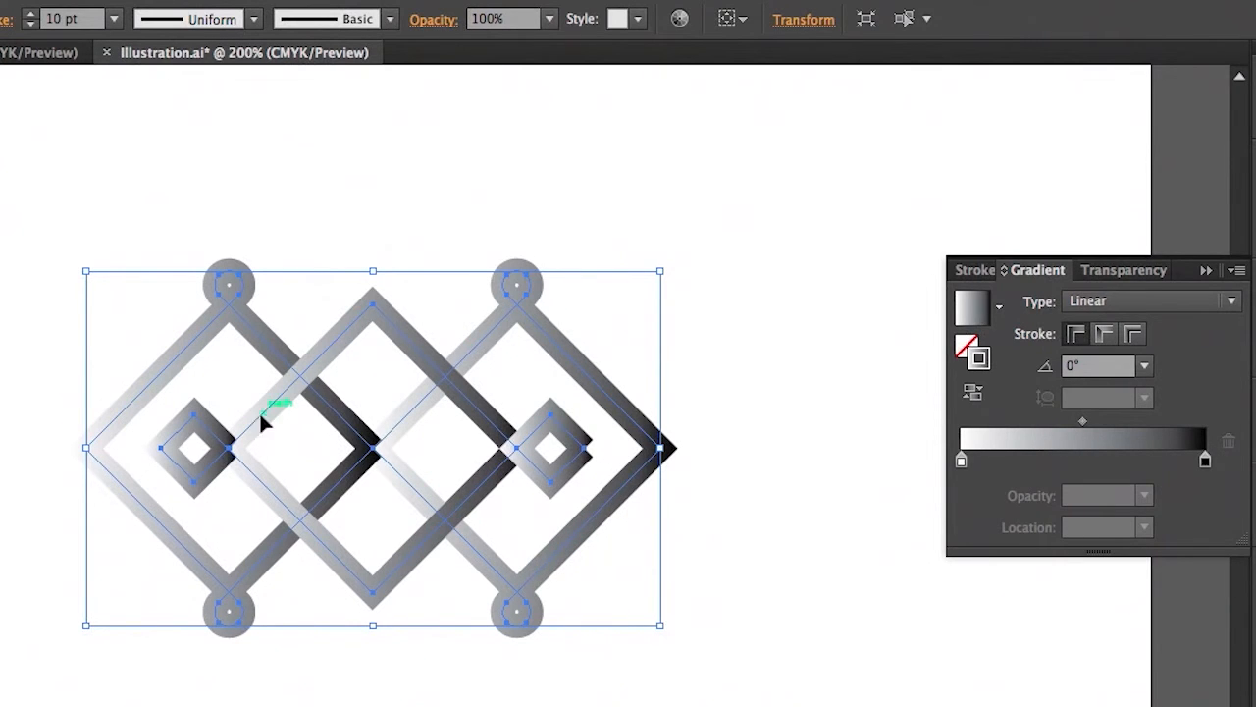
{"action": "mouse_move", "coordinate": [196, 143]}
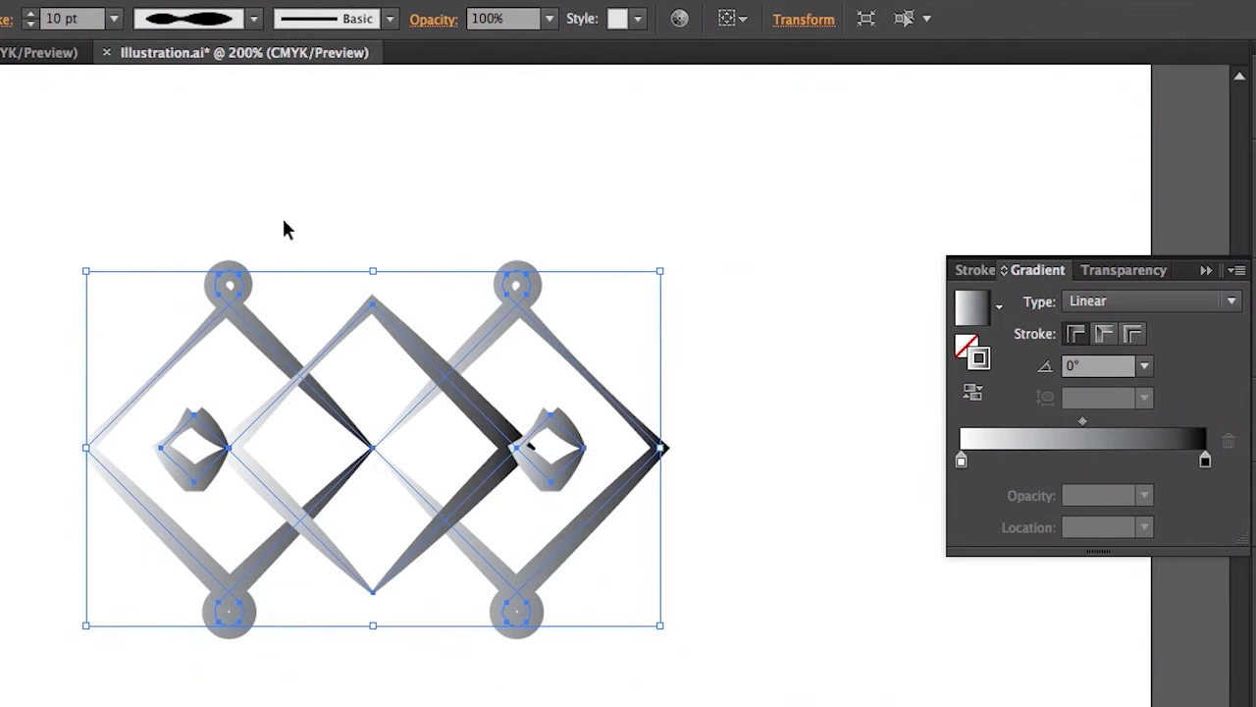
{"action": "mouse_move", "coordinate": [565, 425]}
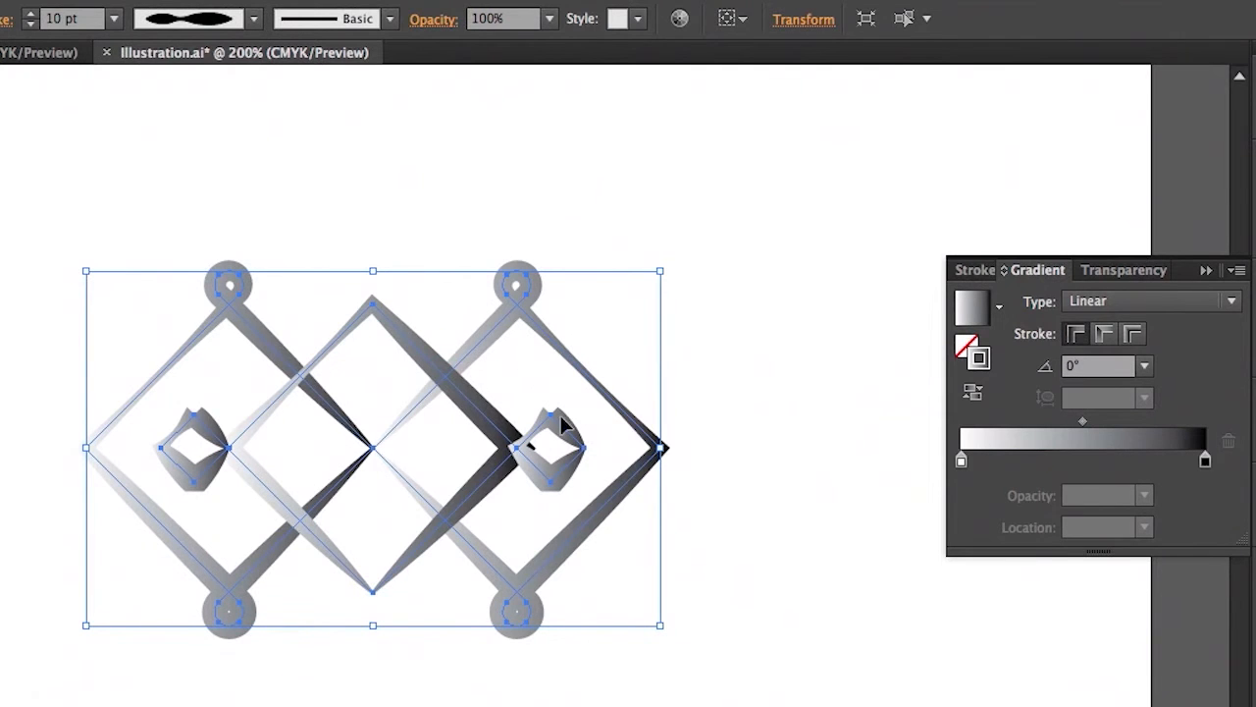
{"action": "mouse_move", "coordinate": [962, 461]}
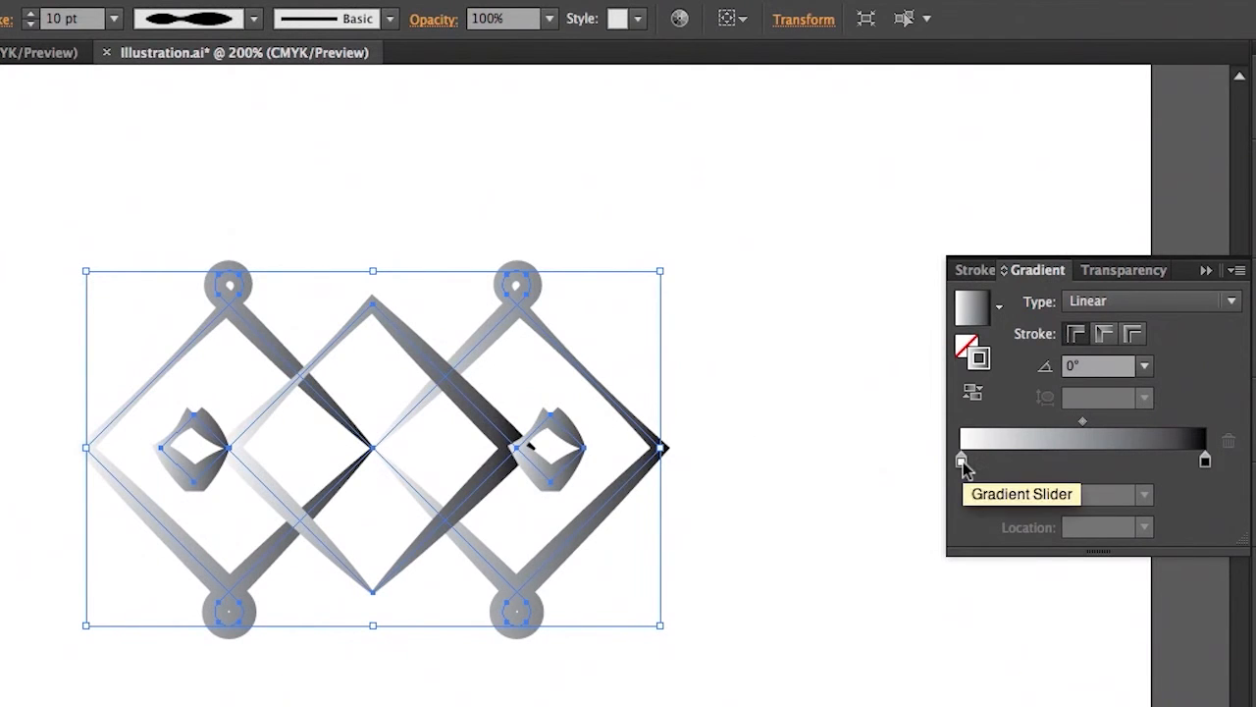
Step: Set the gradient's start stop to light blue and deselect the artwork
{"action": "double_click", "coordinate": [961, 459]}
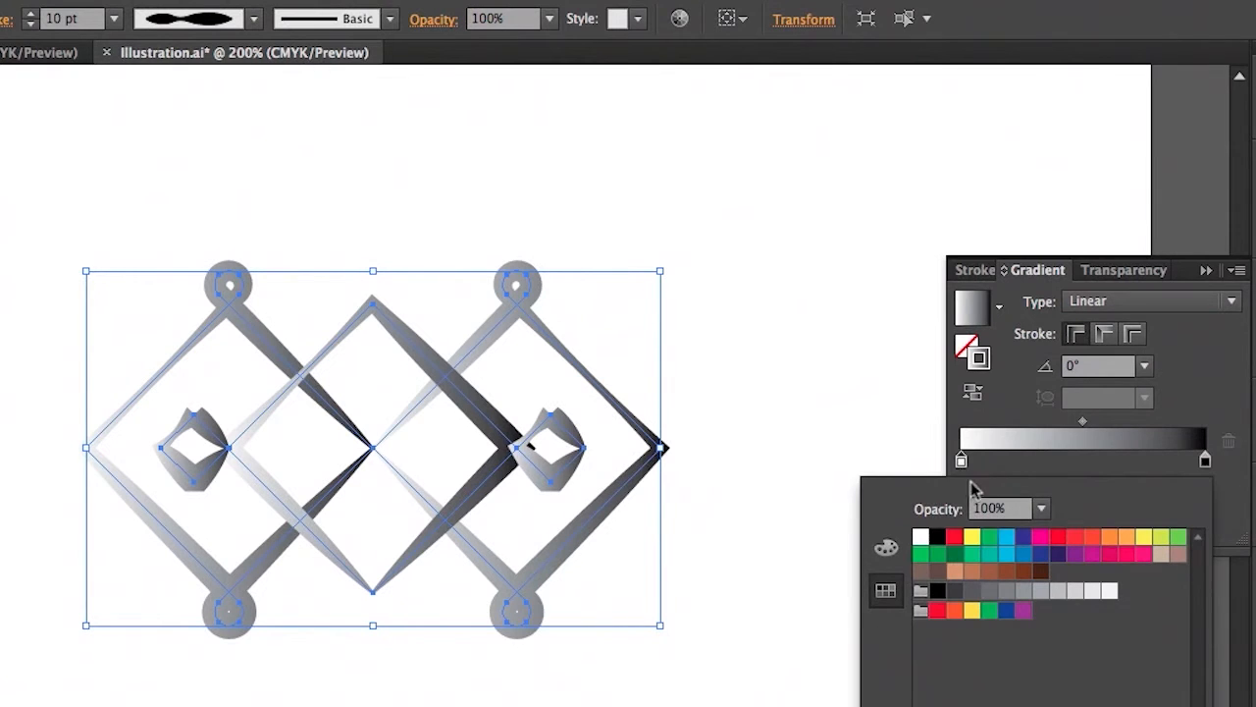
{"action": "left_click", "coordinate": [1006, 535]}
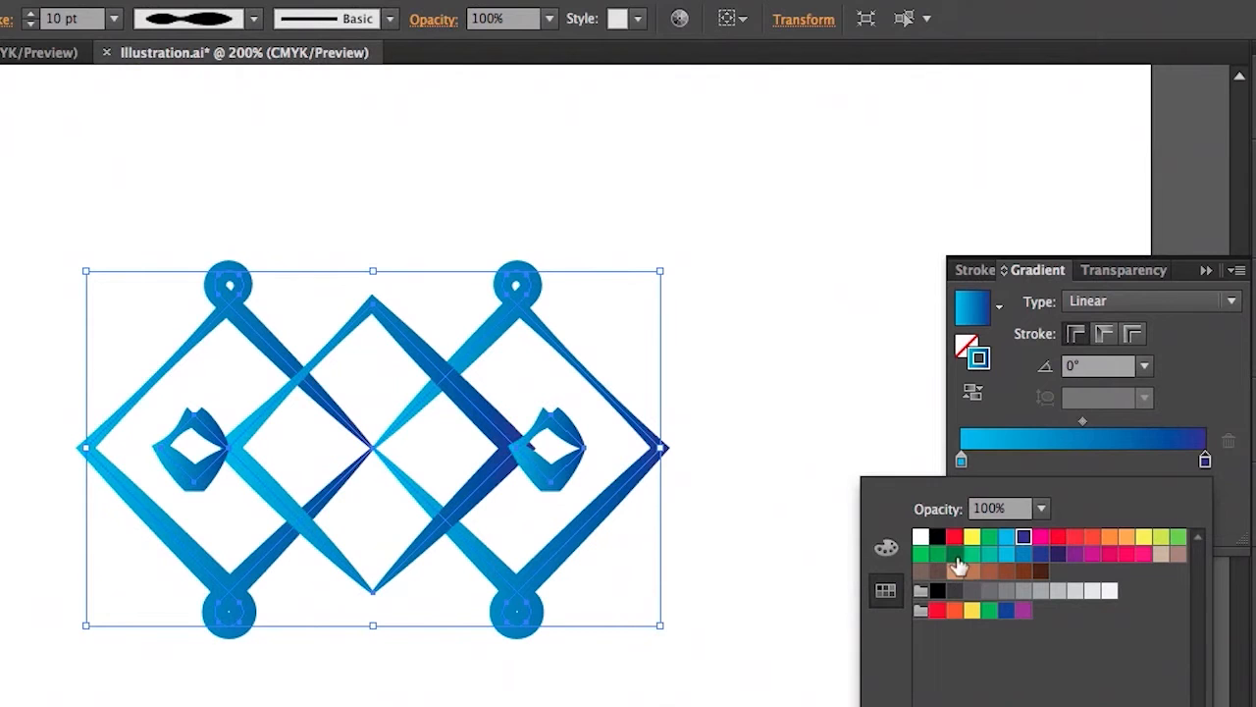
{"action": "mouse_move", "coordinate": [780, 476]}
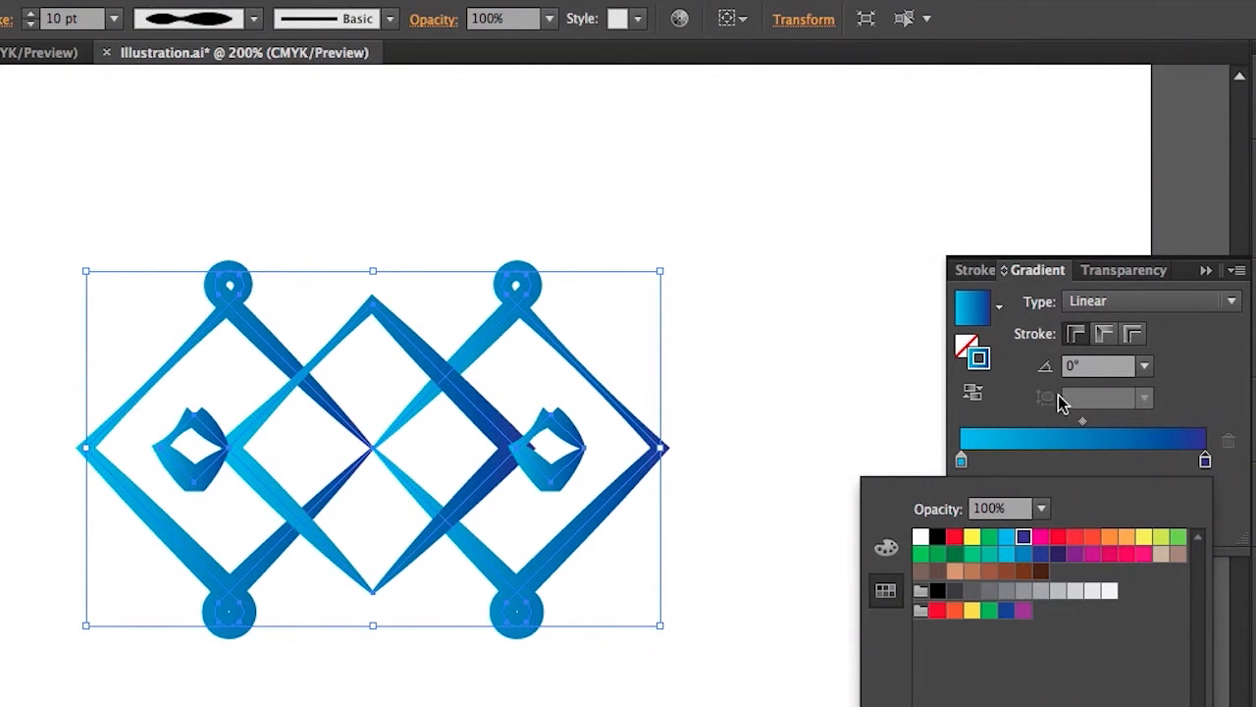
{"action": "left_click", "coordinate": [1205, 270]}
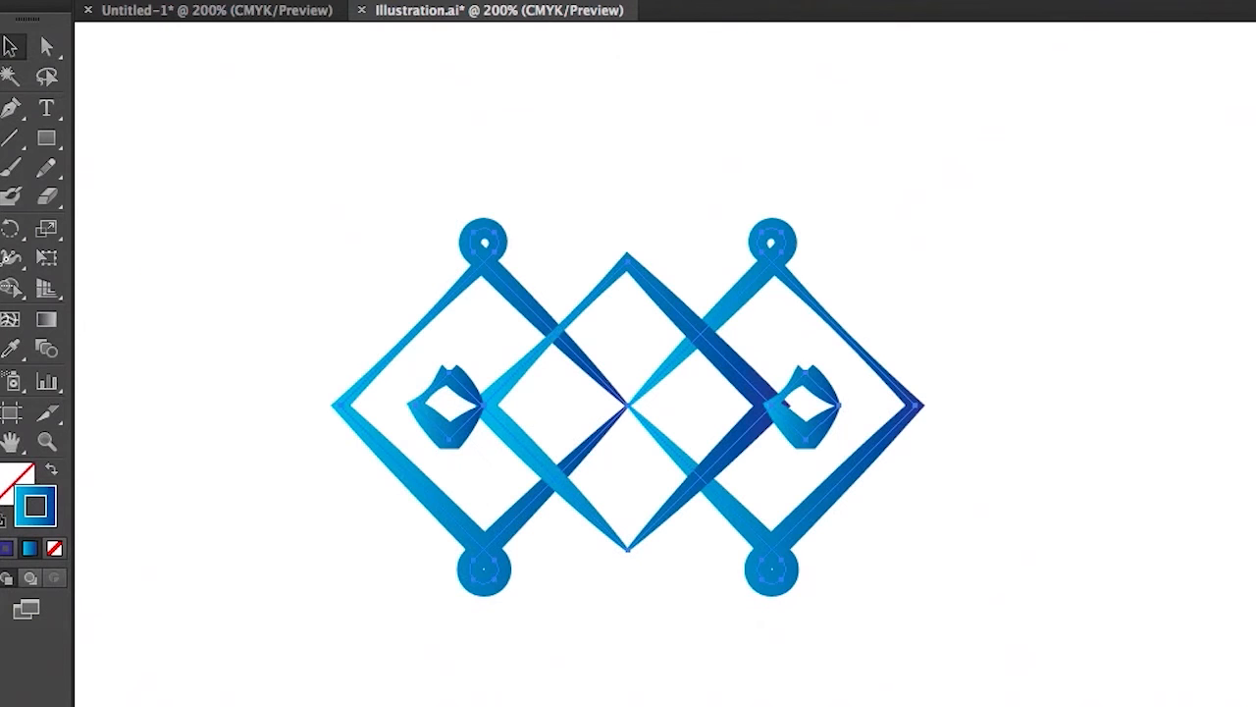
{"action": "left_click", "coordinate": [626, 402]}
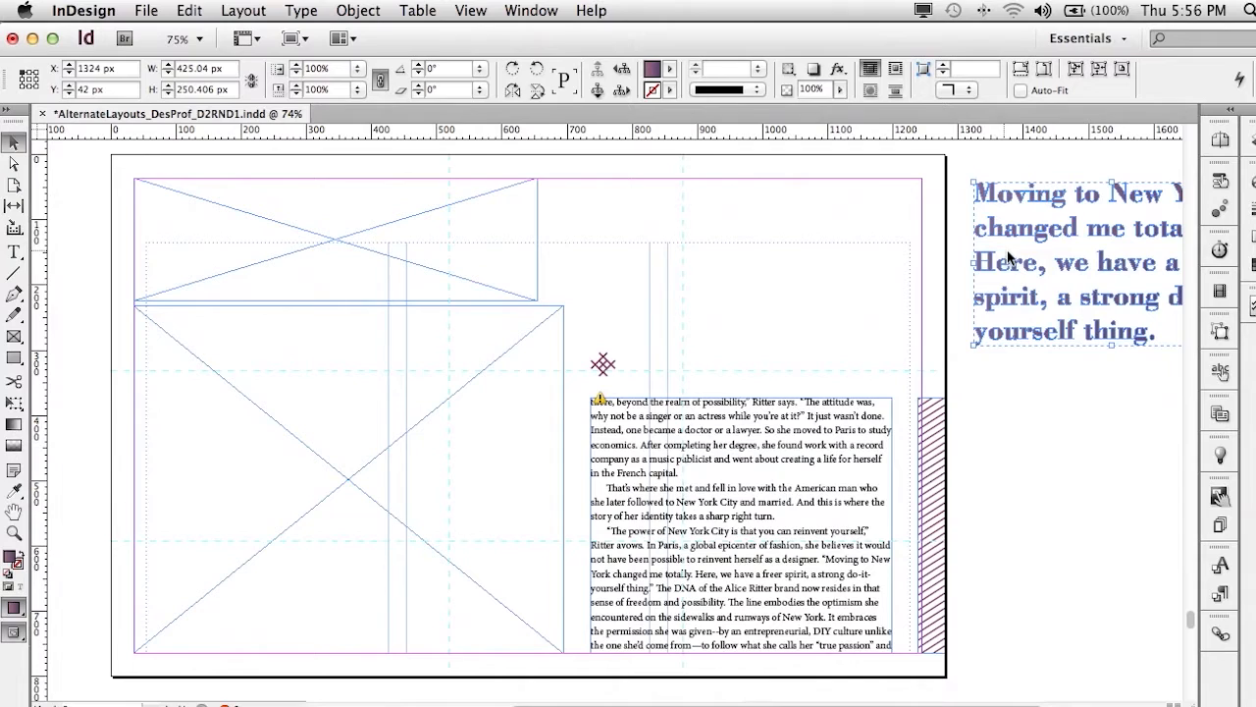
{"action": "mouse_move", "coordinate": [1014, 232]}
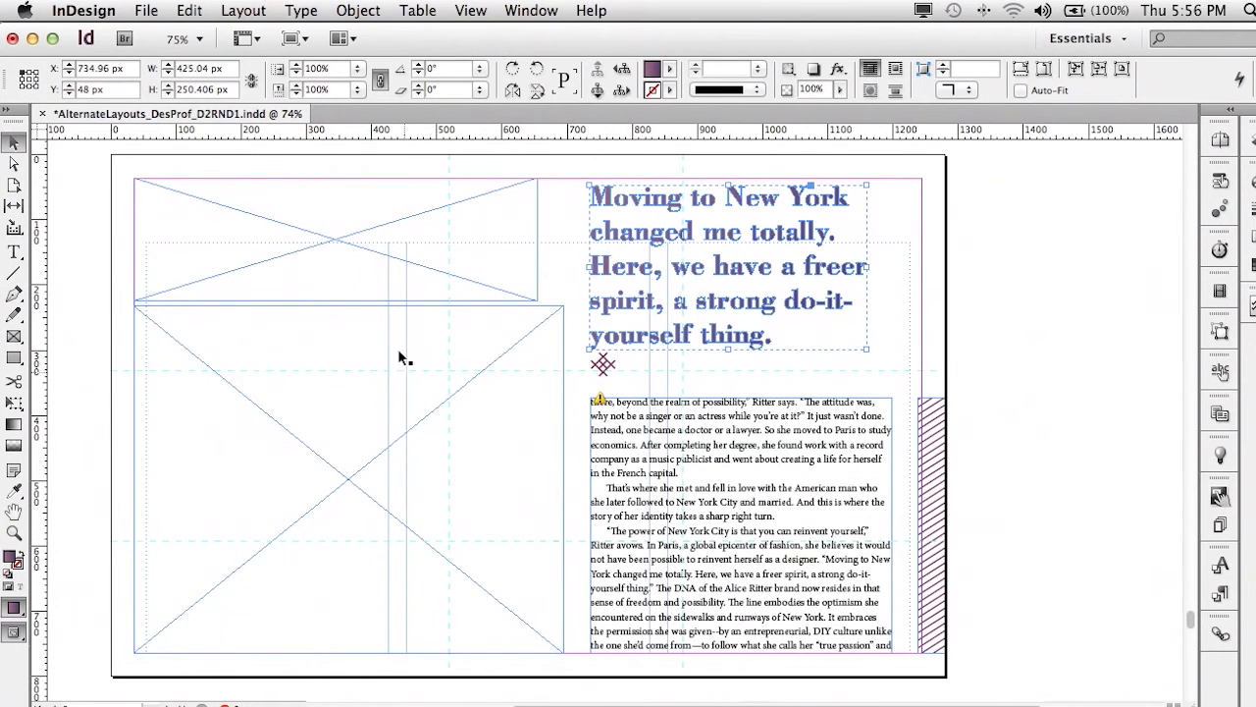
{"action": "mouse_move", "coordinate": [471, 426]}
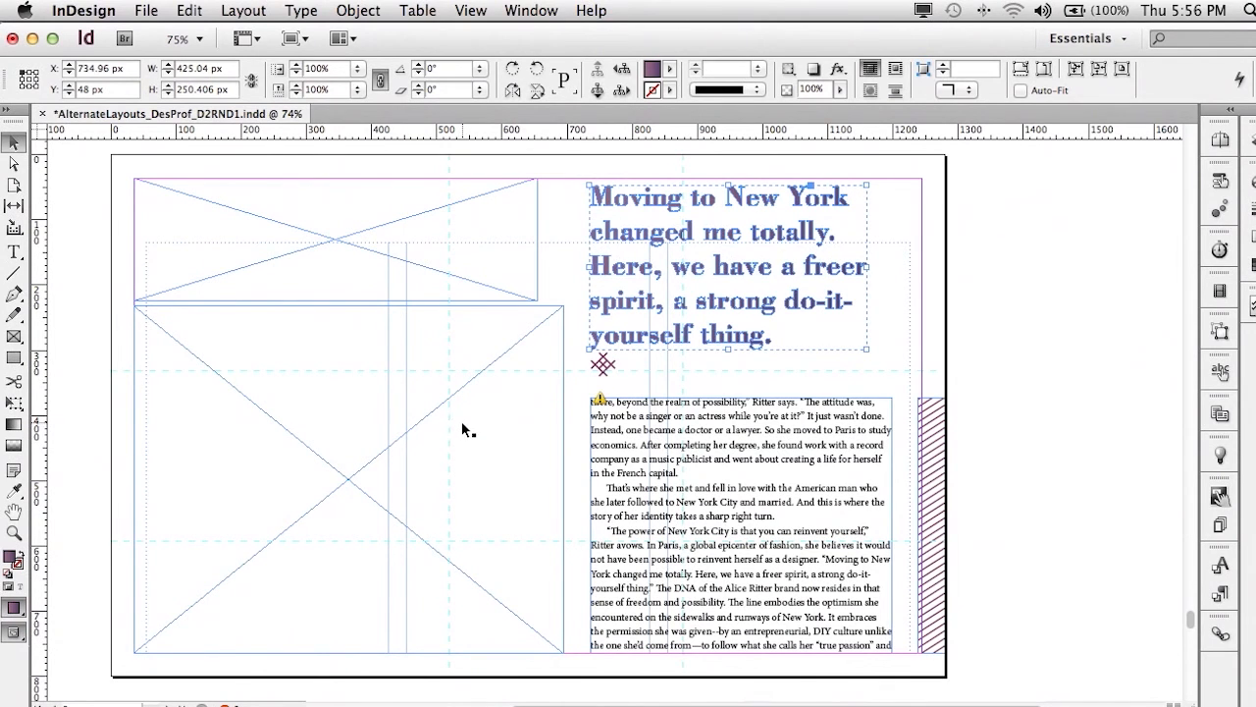
{"action": "mouse_move", "coordinate": [451, 424]}
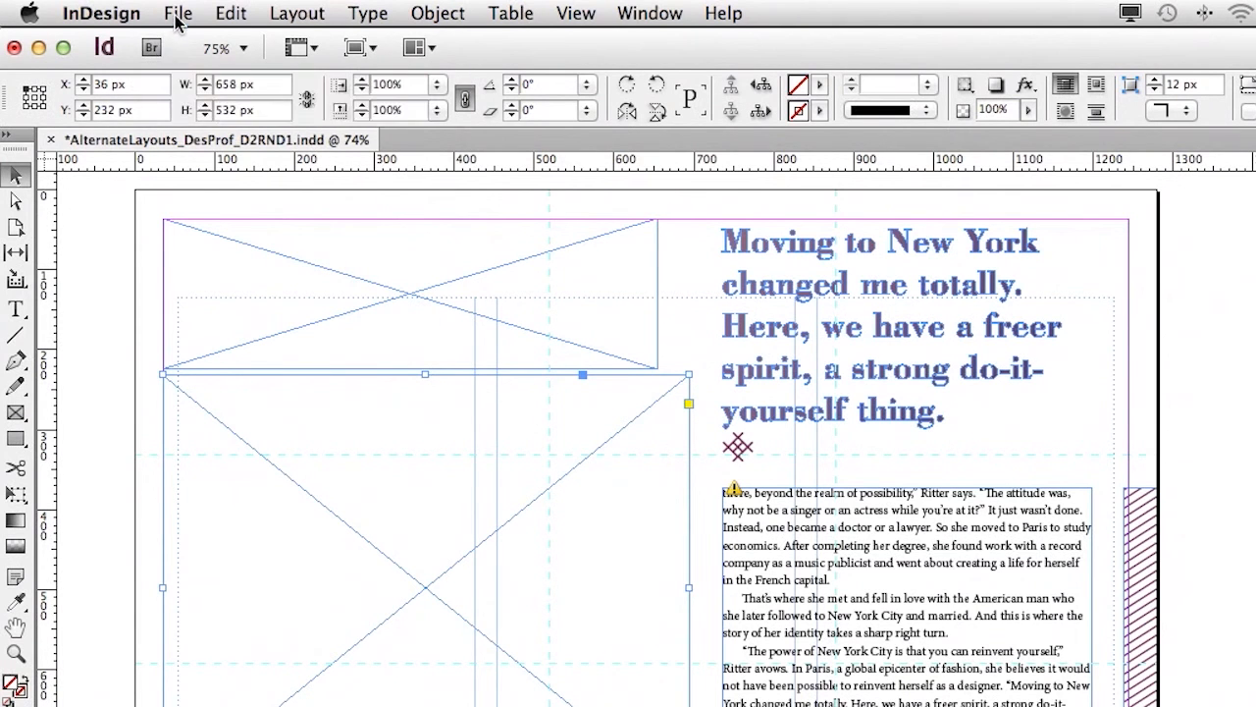
Step: Place photo.psd in the large left frame, aligned to its corner
{"action": "left_click", "coordinate": [178, 13]}
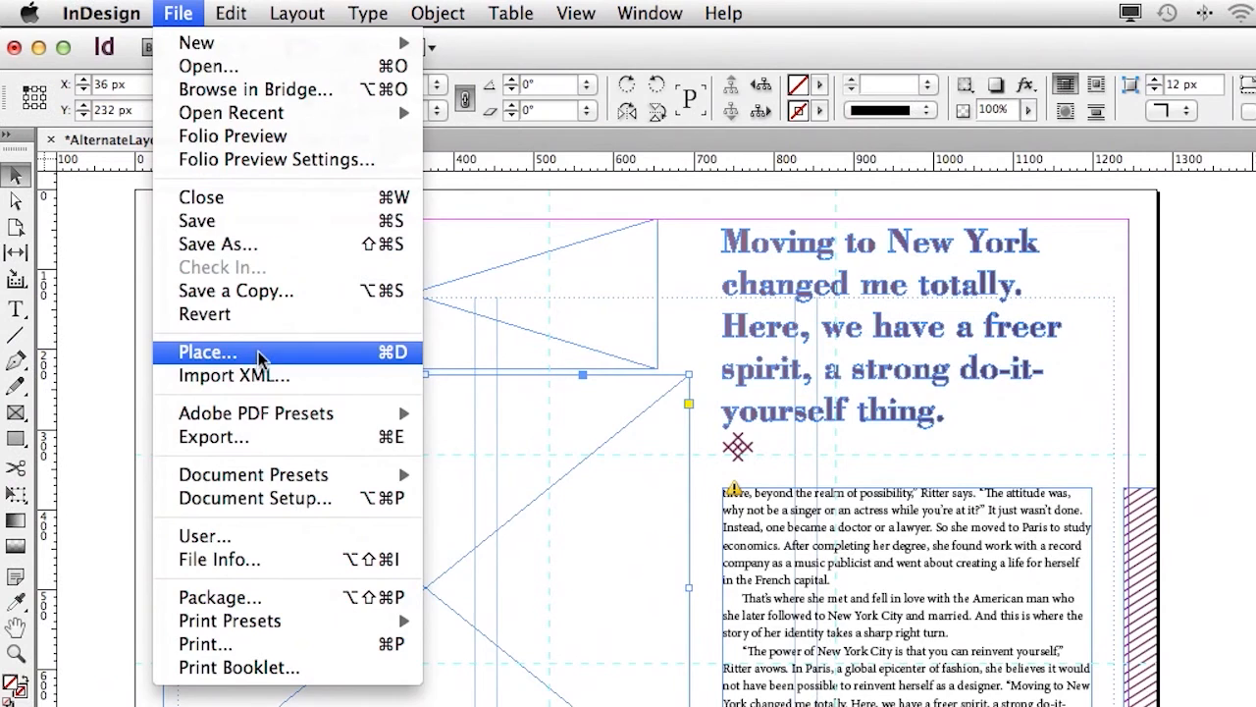
{"action": "left_click", "coordinate": [207, 351]}
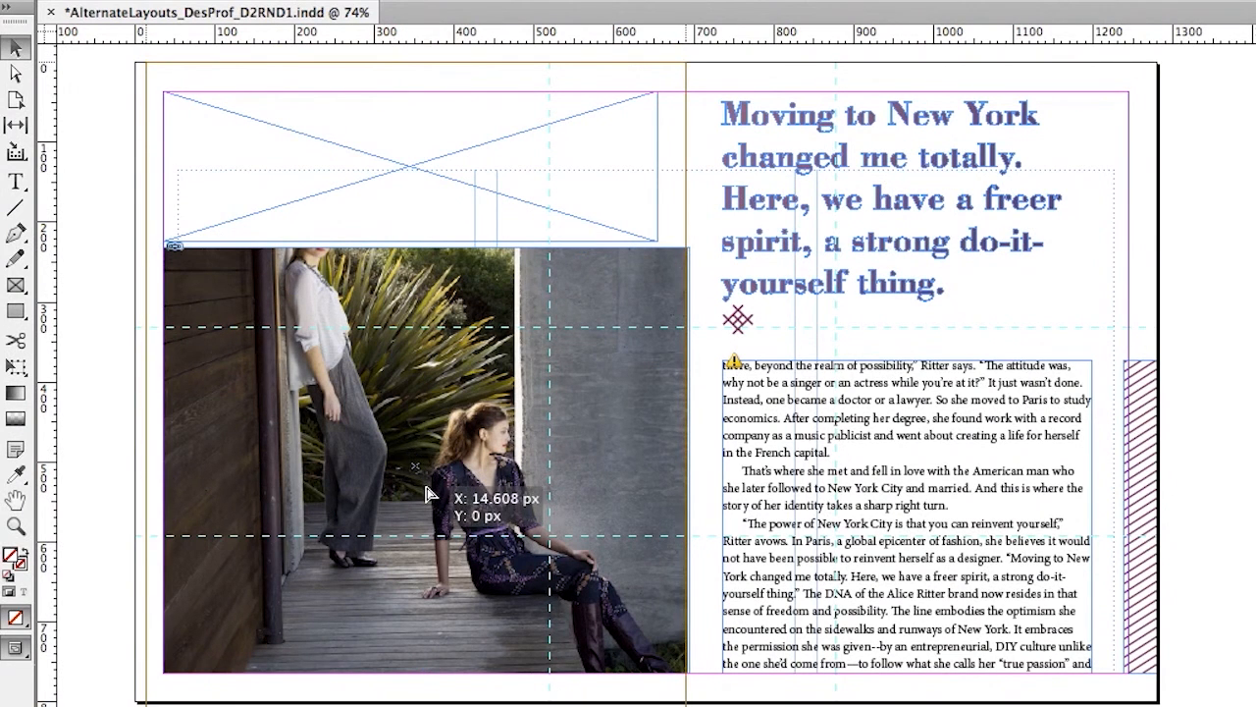
{"action": "left_click_drag", "start_coordinate": [427, 466], "coordinate": [427, 491]}
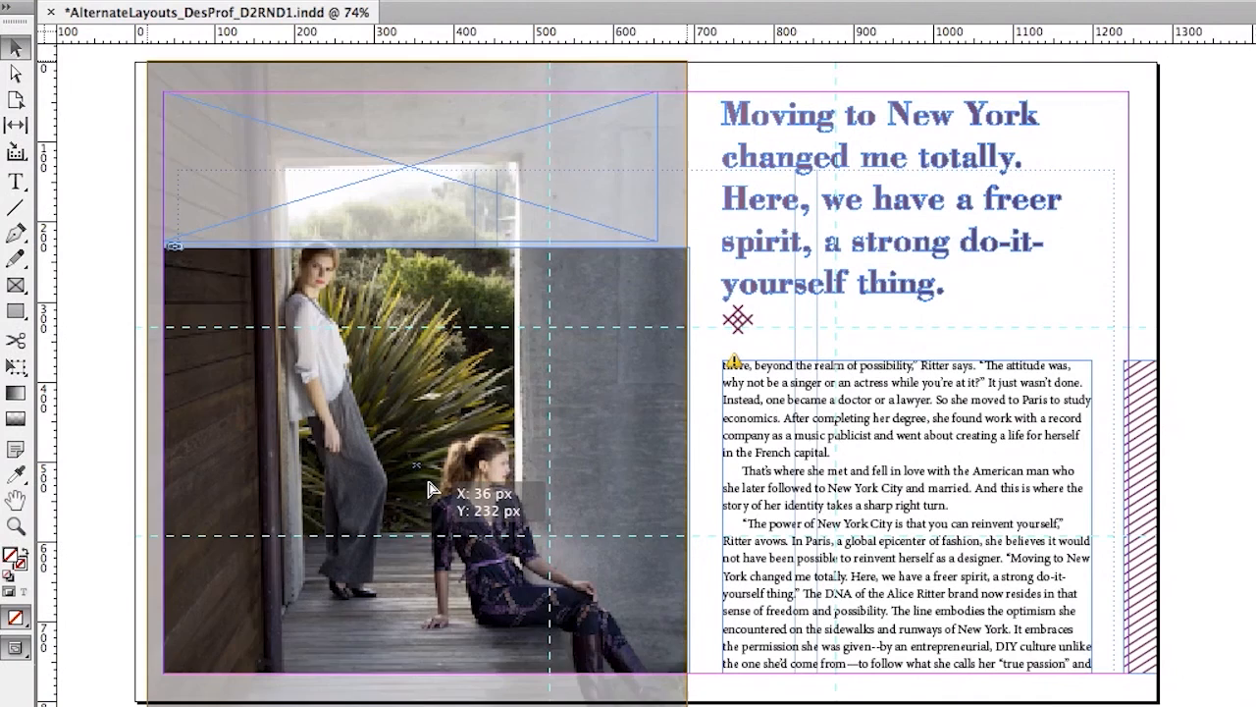
{"action": "left_click_drag", "start_coordinate": [427, 491], "coordinate": [407, 510]}
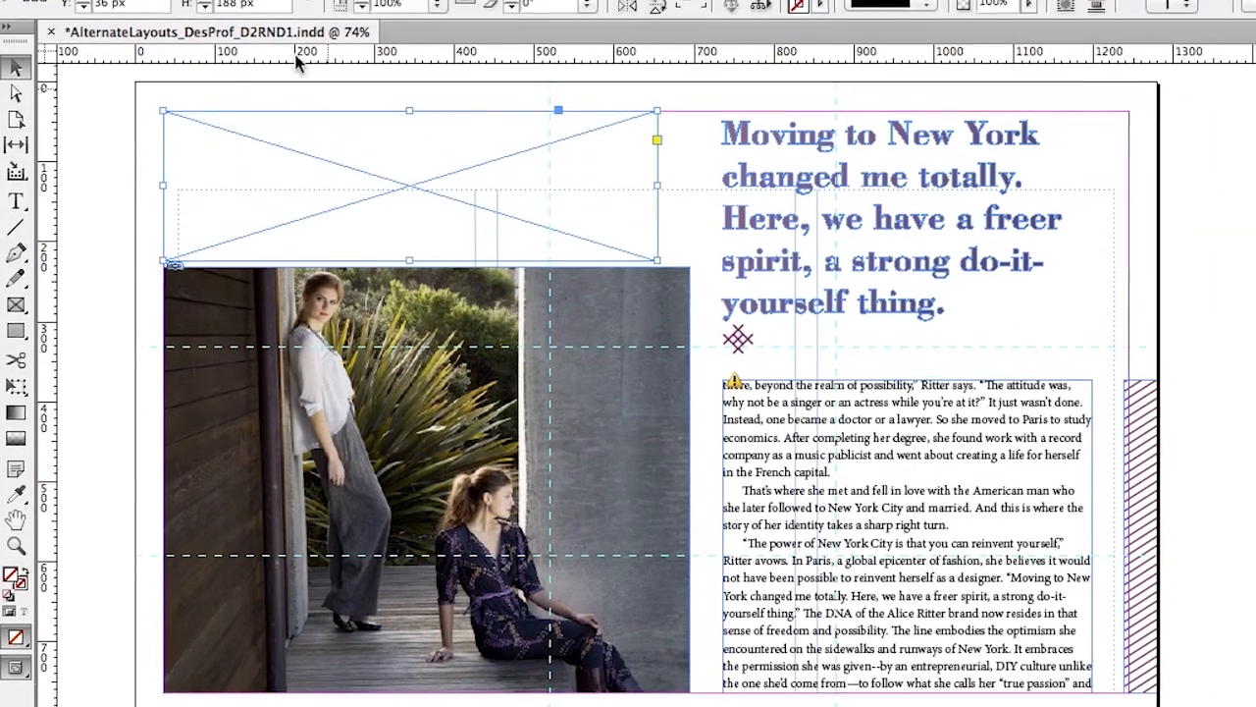
Step: Place Illustration.ai into the selected top-left frame
{"action": "left_click", "coordinate": [180, 11]}
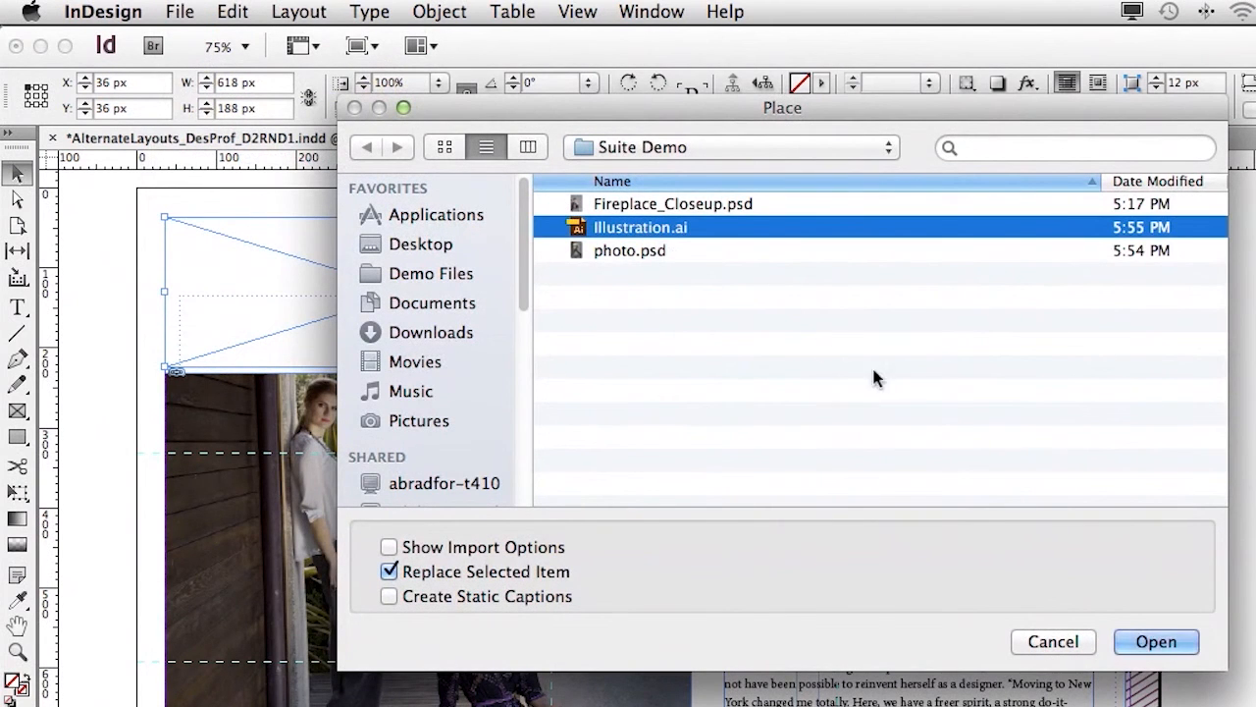
{"action": "left_click", "coordinate": [1155, 641]}
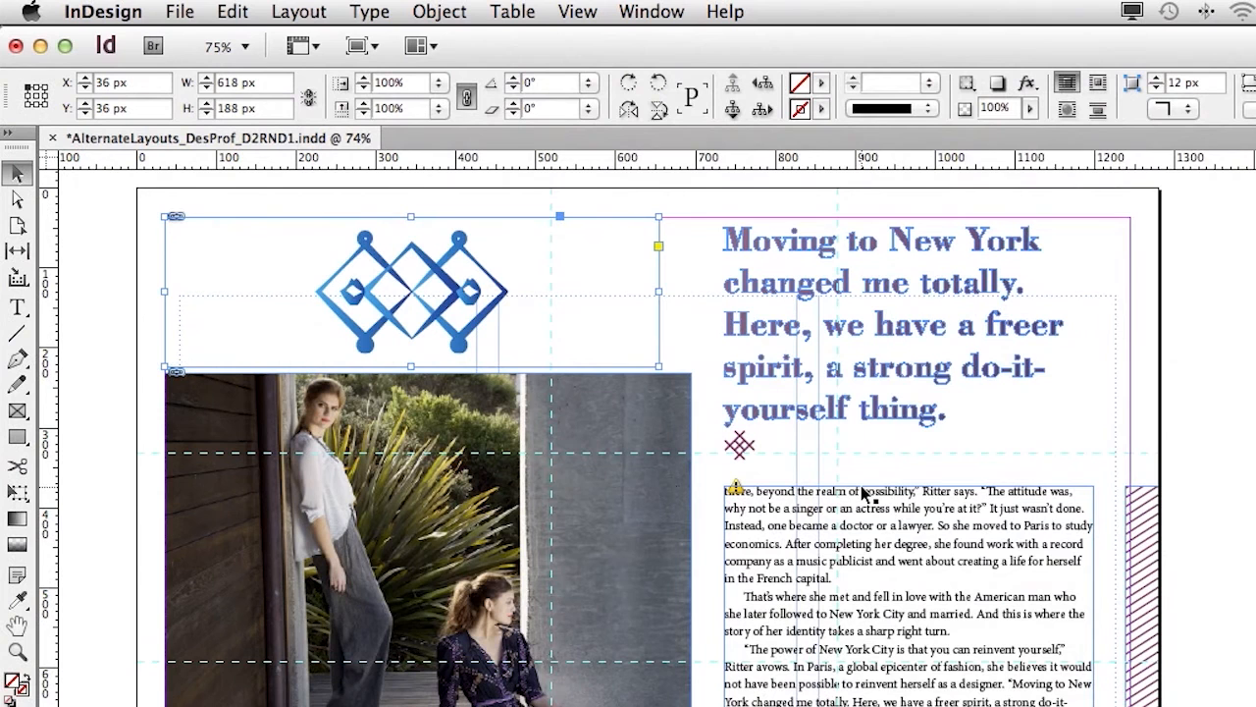